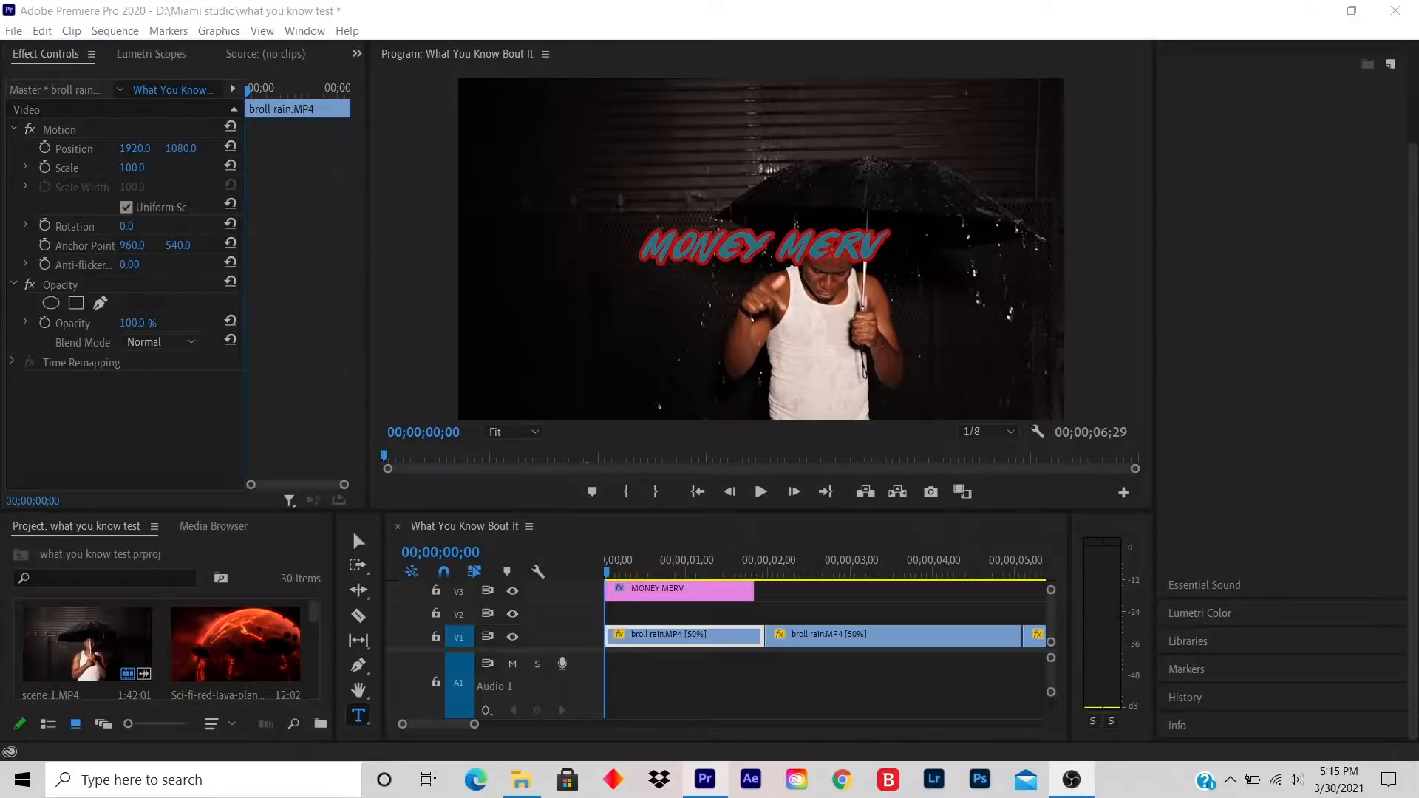
{"action": "mouse_move", "coordinate": [919, 522]}
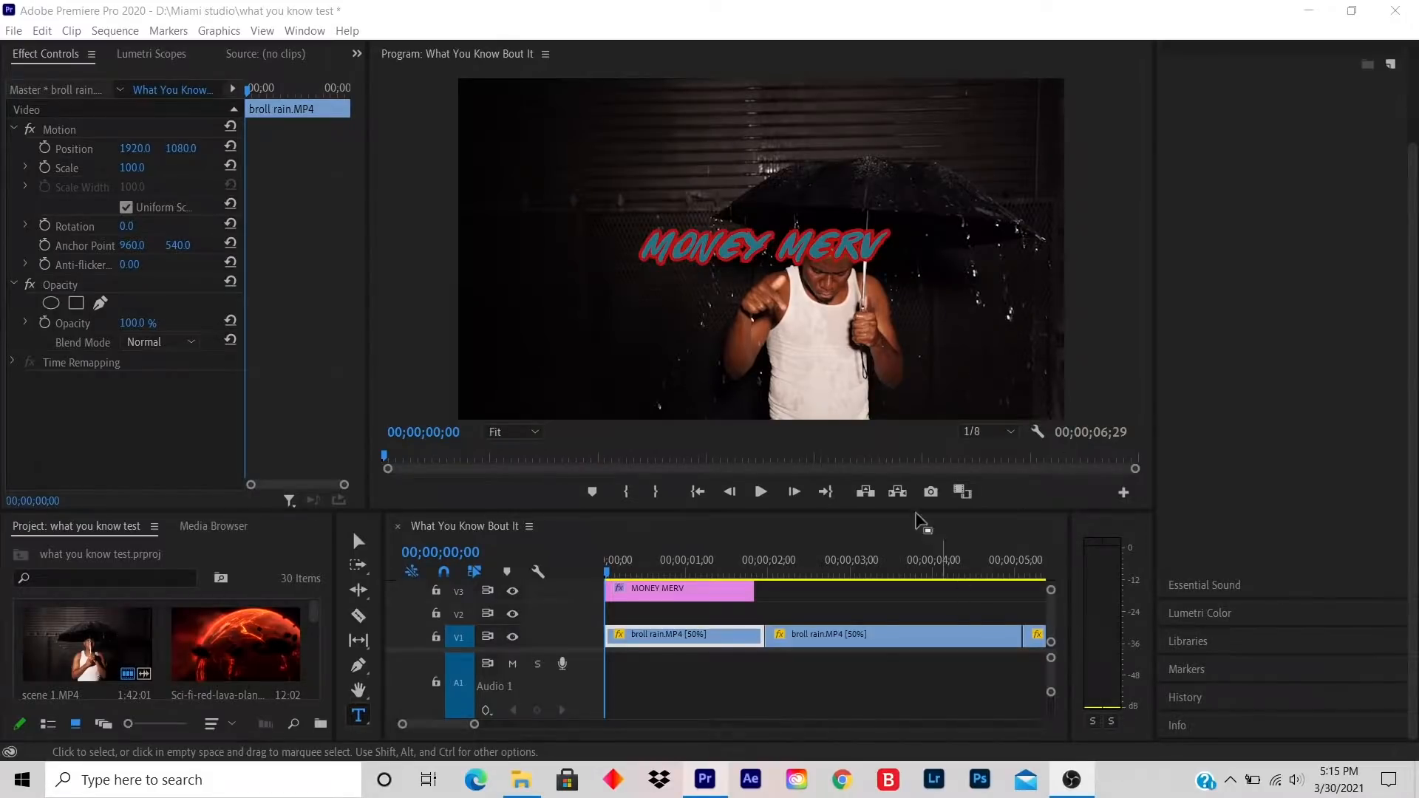
- Preview the sequence, then set the MONEY MERV clip's Vector Motion Scale to 0
{"action": "left_click", "coordinate": [762, 492]}
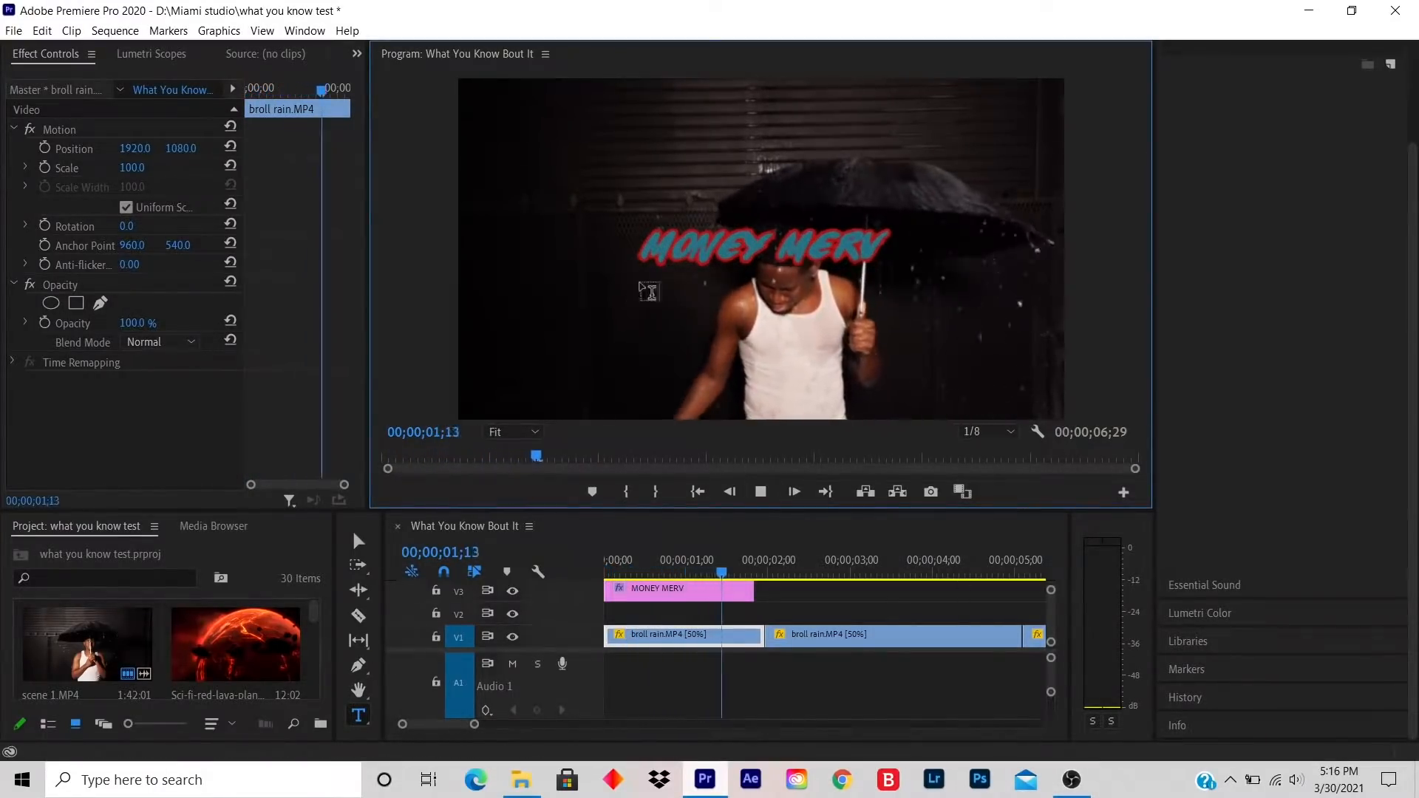
{"action": "left_click", "coordinate": [793, 492]}
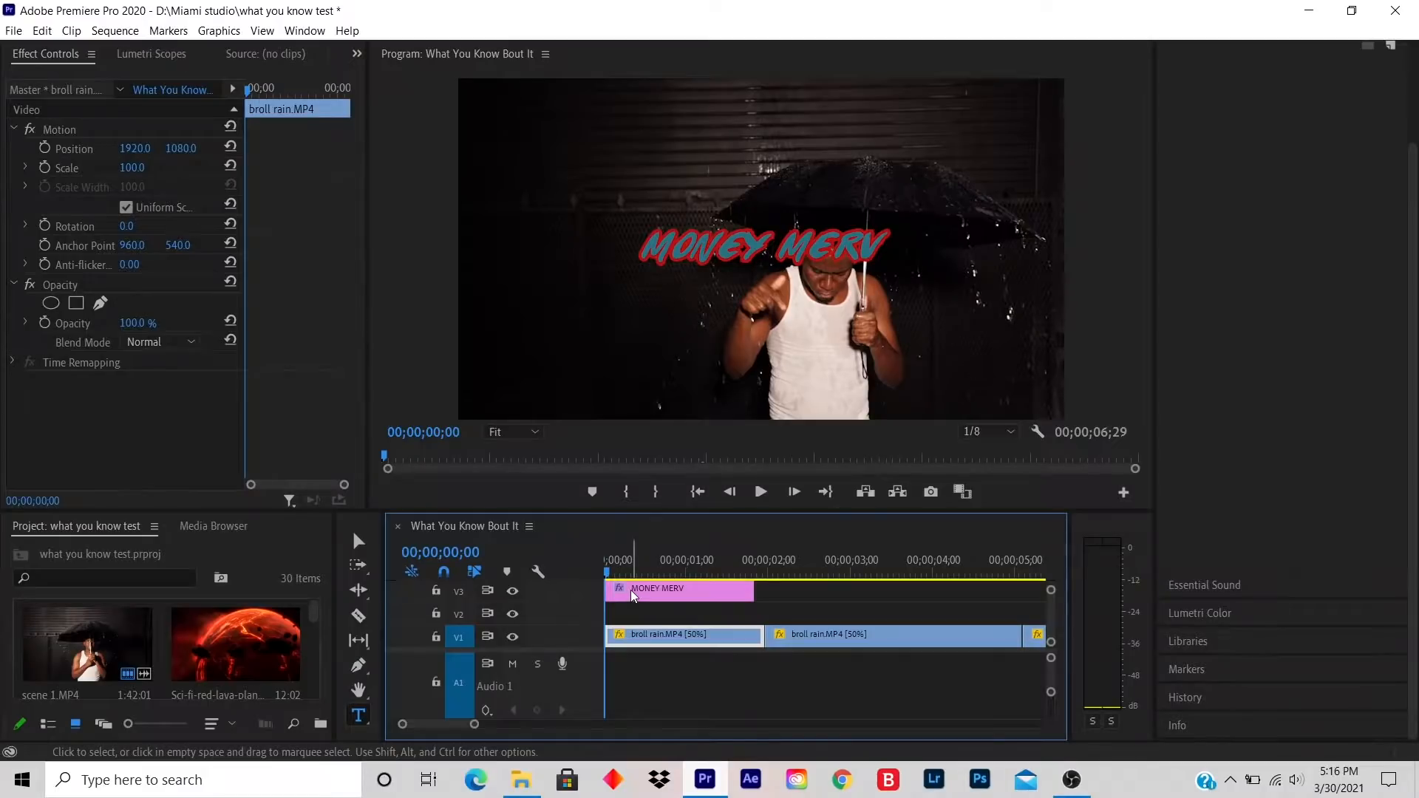
{"action": "left_click", "coordinate": [676, 589]}
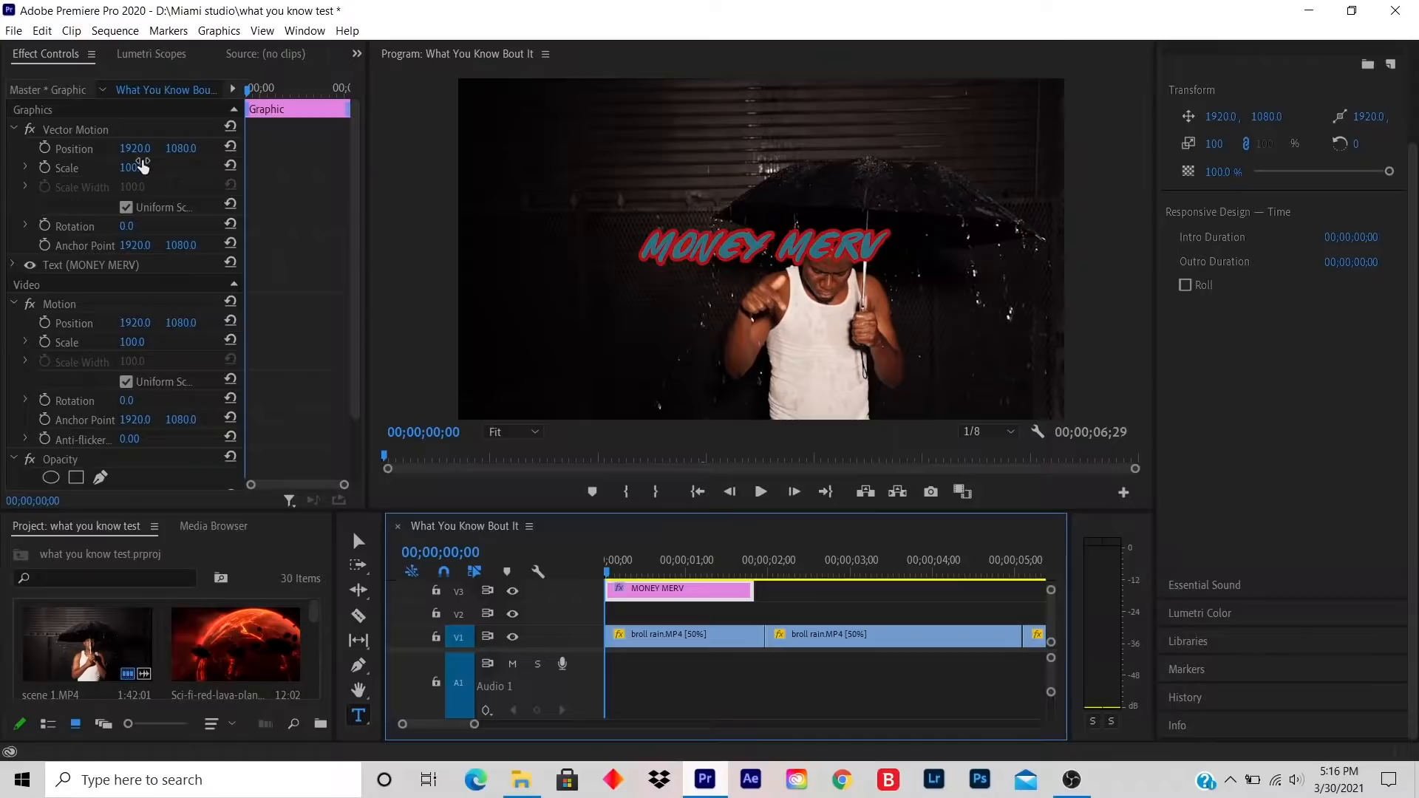
{"action": "mouse_move", "coordinate": [137, 174]}
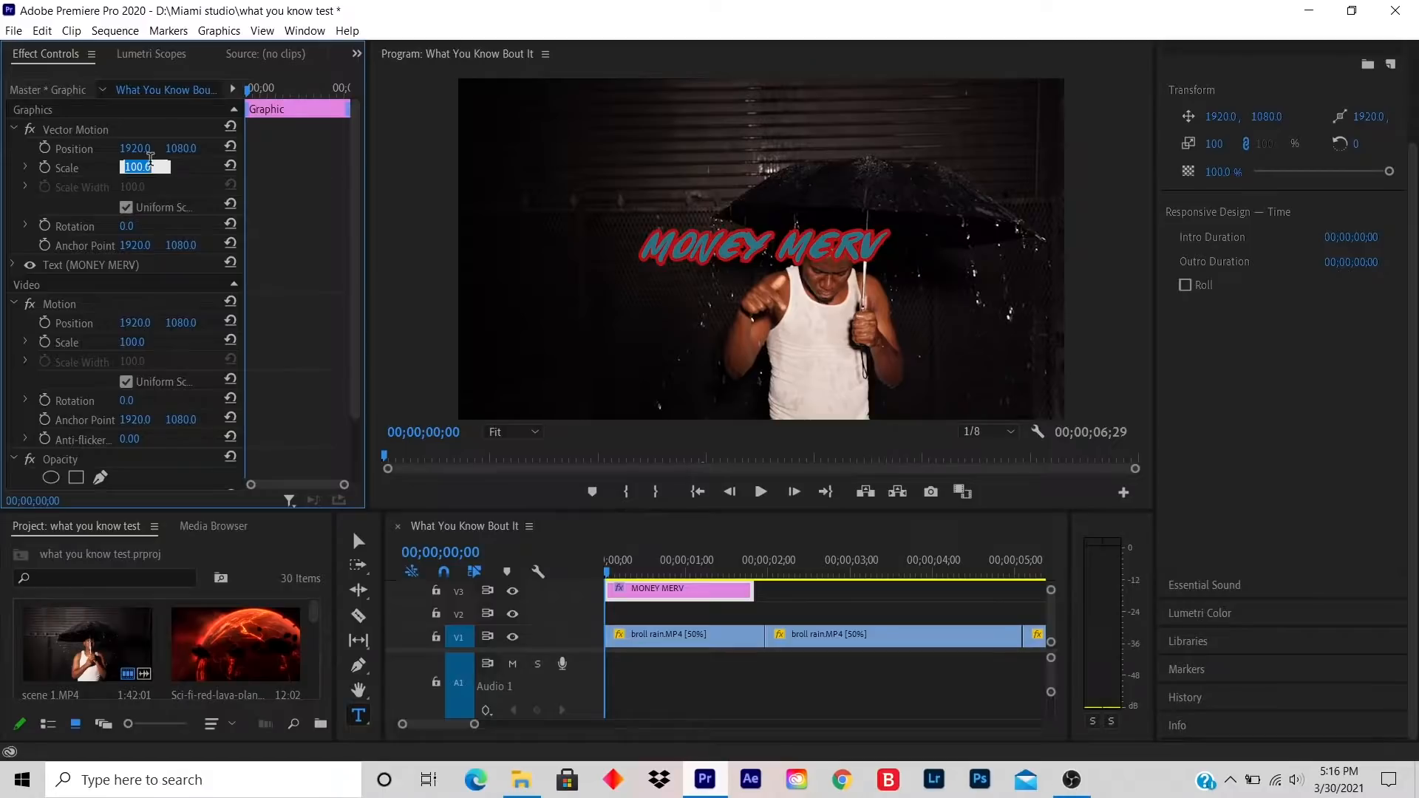
{"action": "type", "text": "0"}
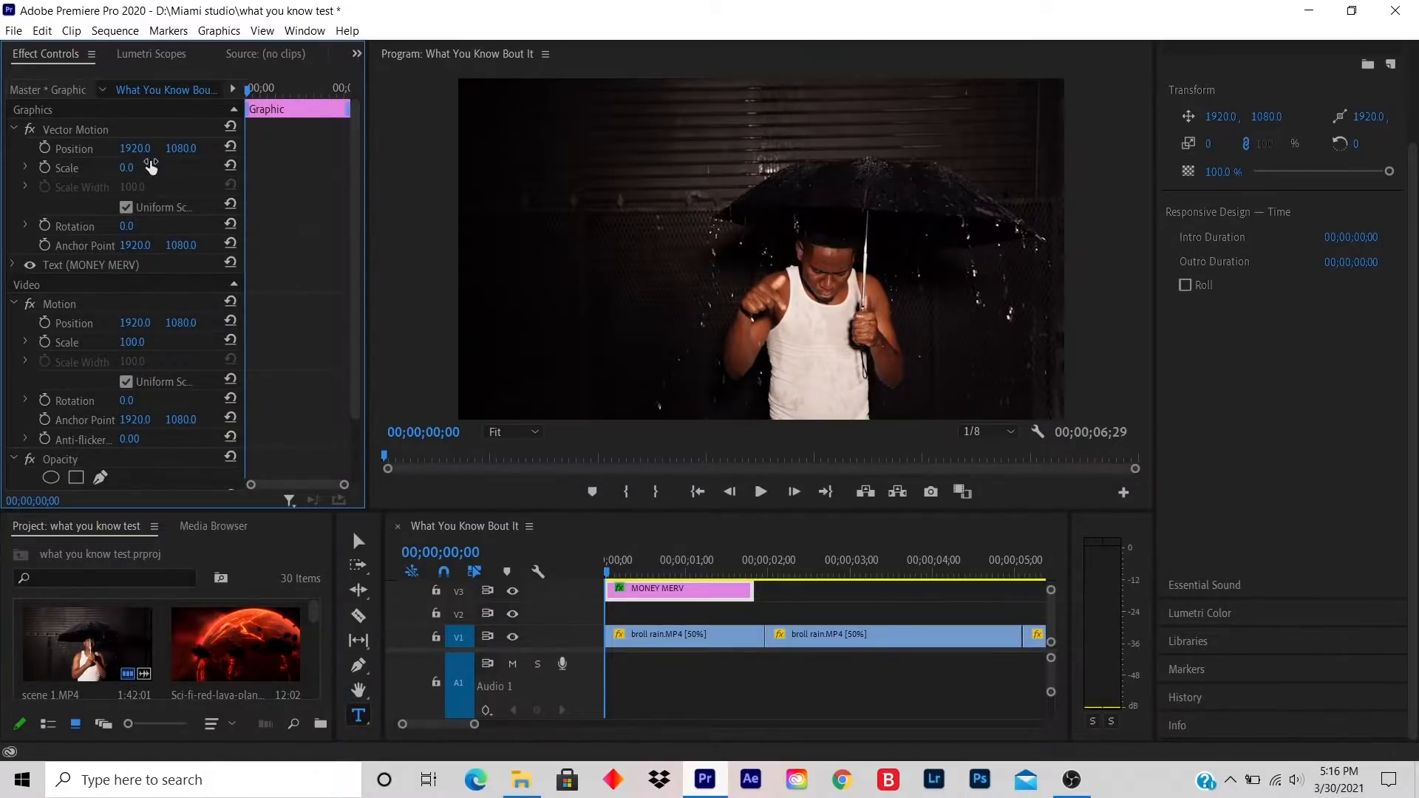
{"action": "mouse_move", "coordinate": [173, 132]}
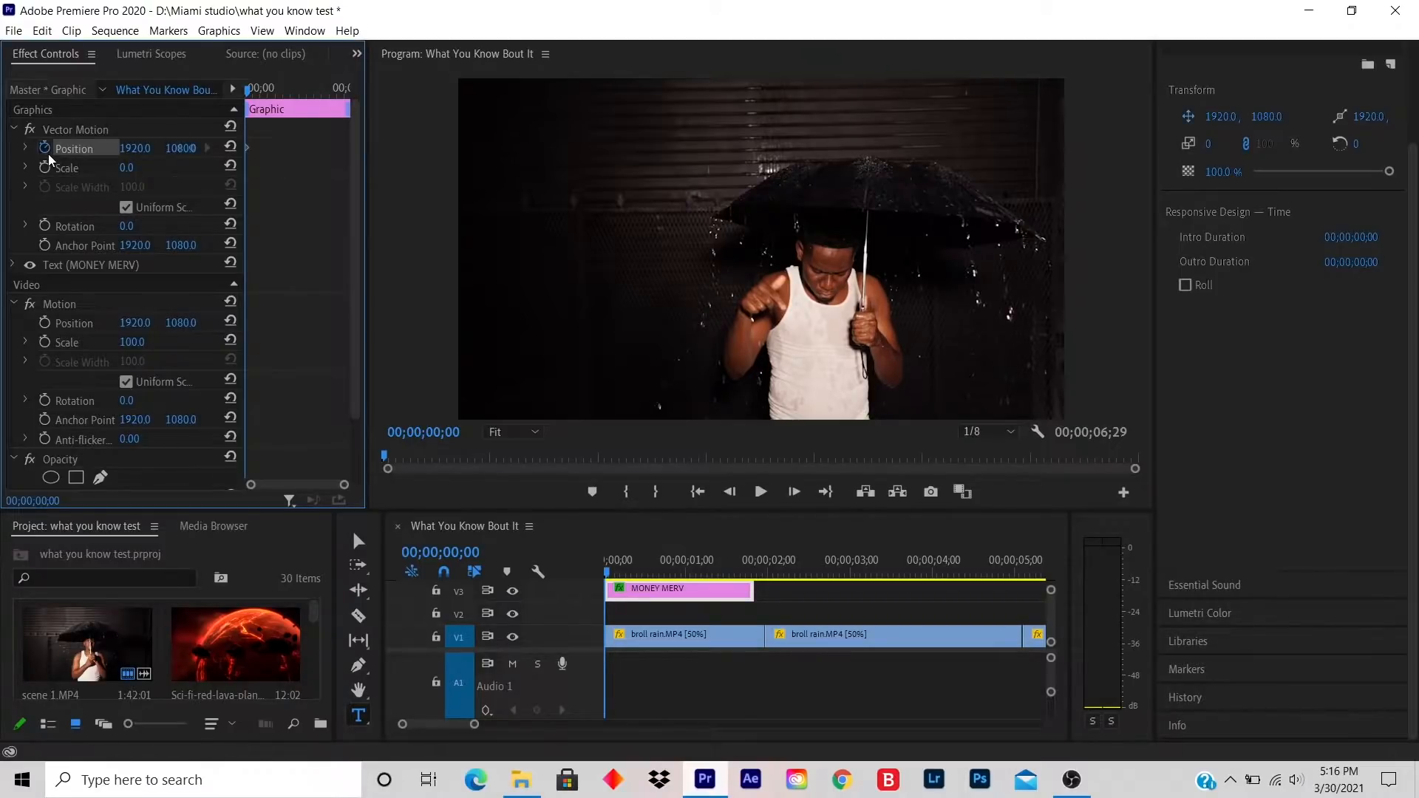
{"action": "mouse_move", "coordinate": [47, 170]}
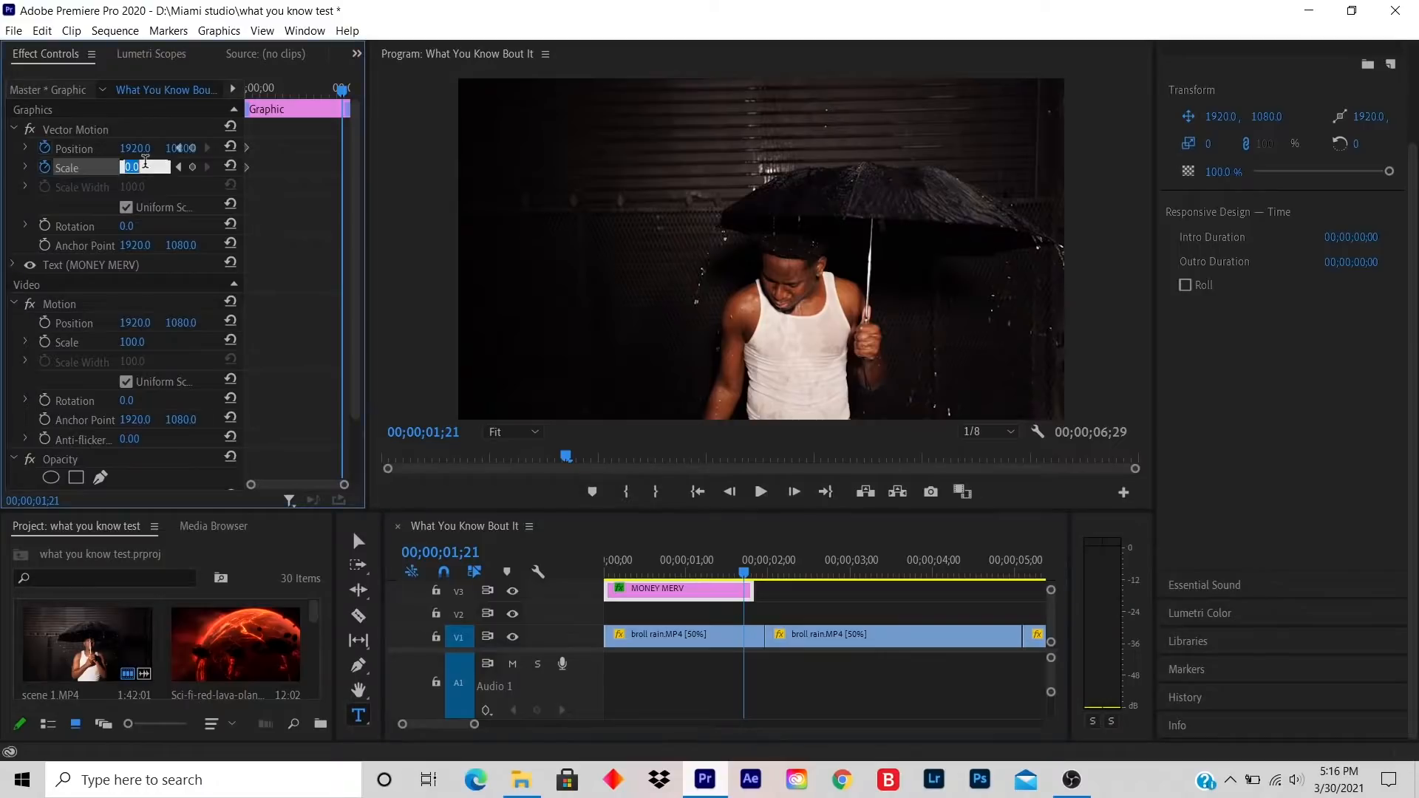
- Enter Scale 100 at 1;21 to create the second scale keyframe
{"action": "type", "text": "100"}
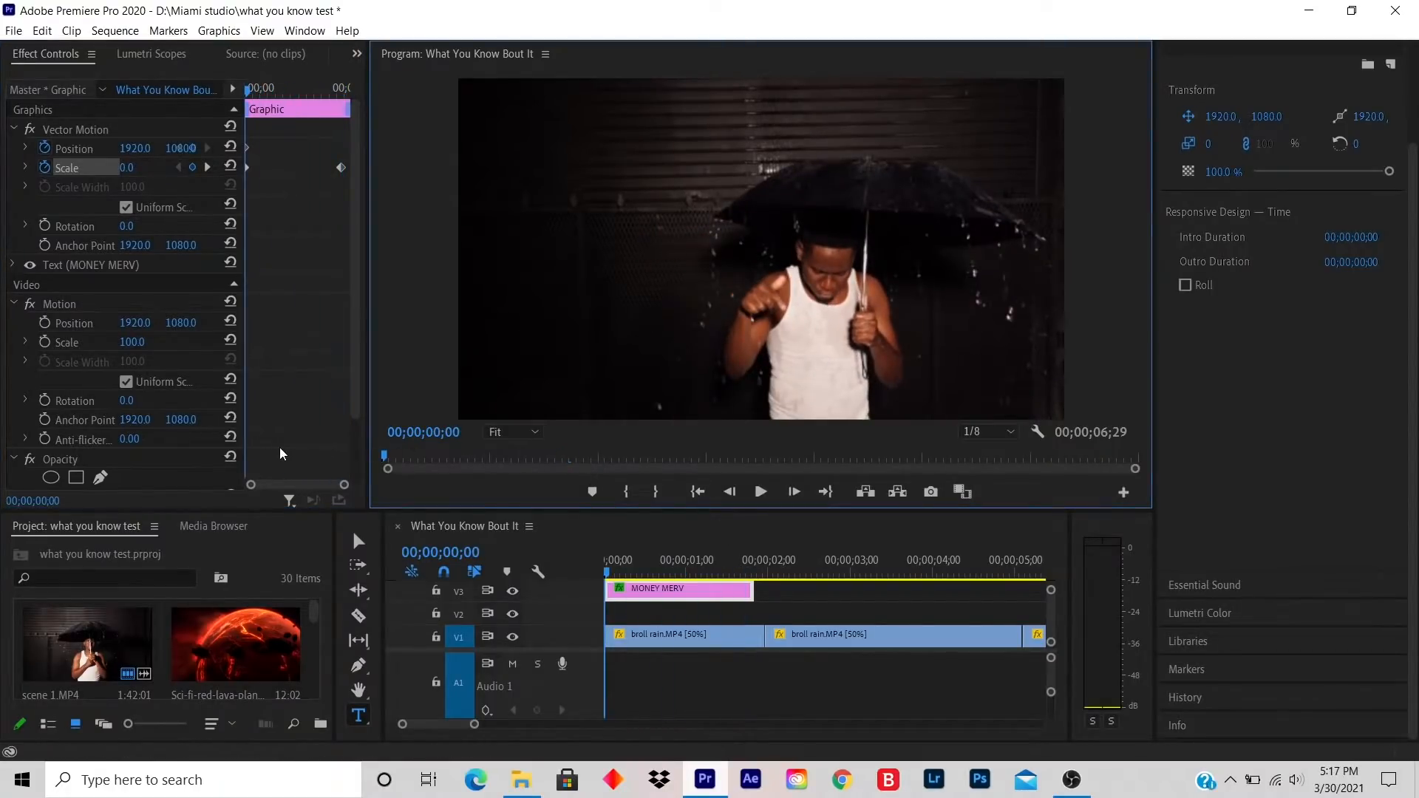
{"action": "mouse_move", "coordinate": [762, 493]}
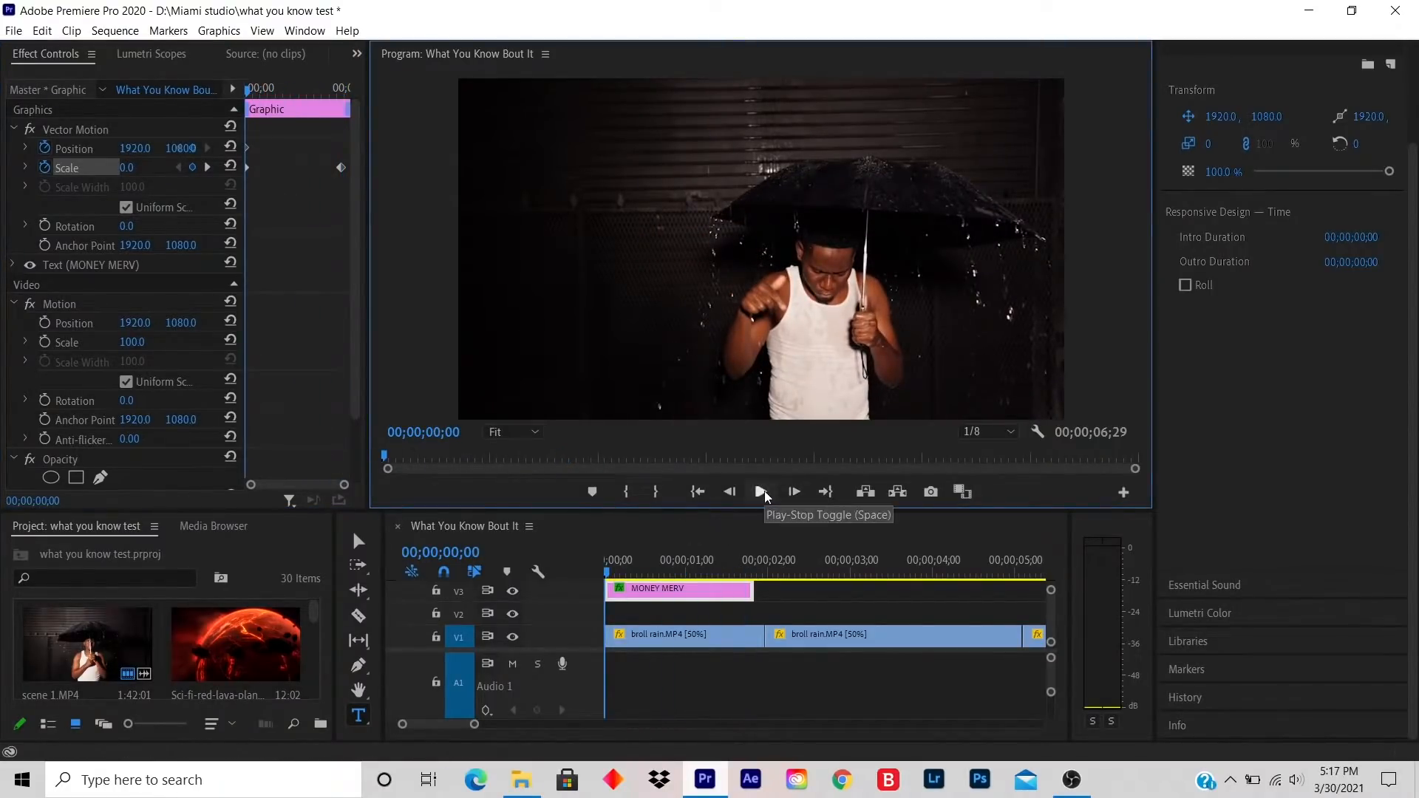
{"action": "left_click", "coordinate": [762, 491]}
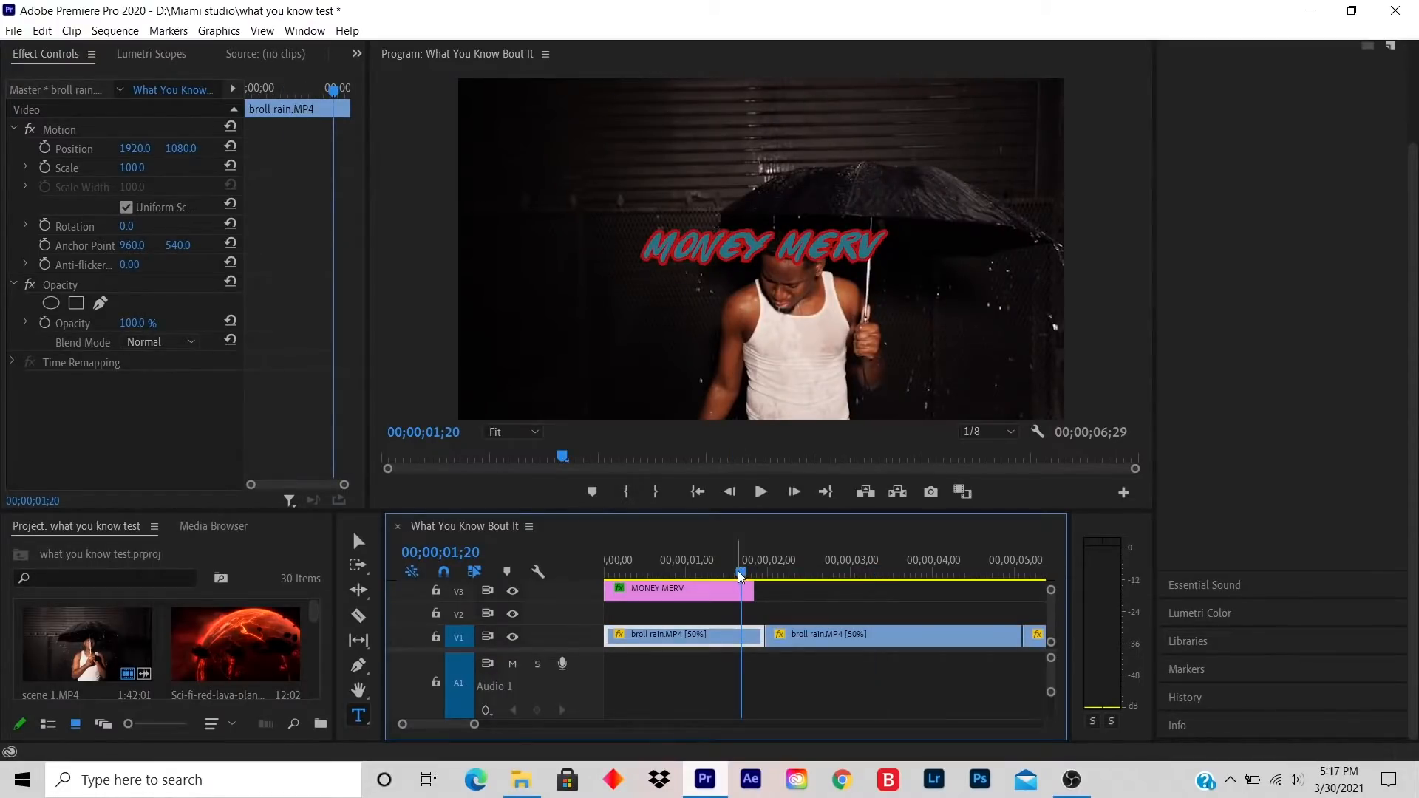
{"action": "mouse_move", "coordinate": [677, 598]}
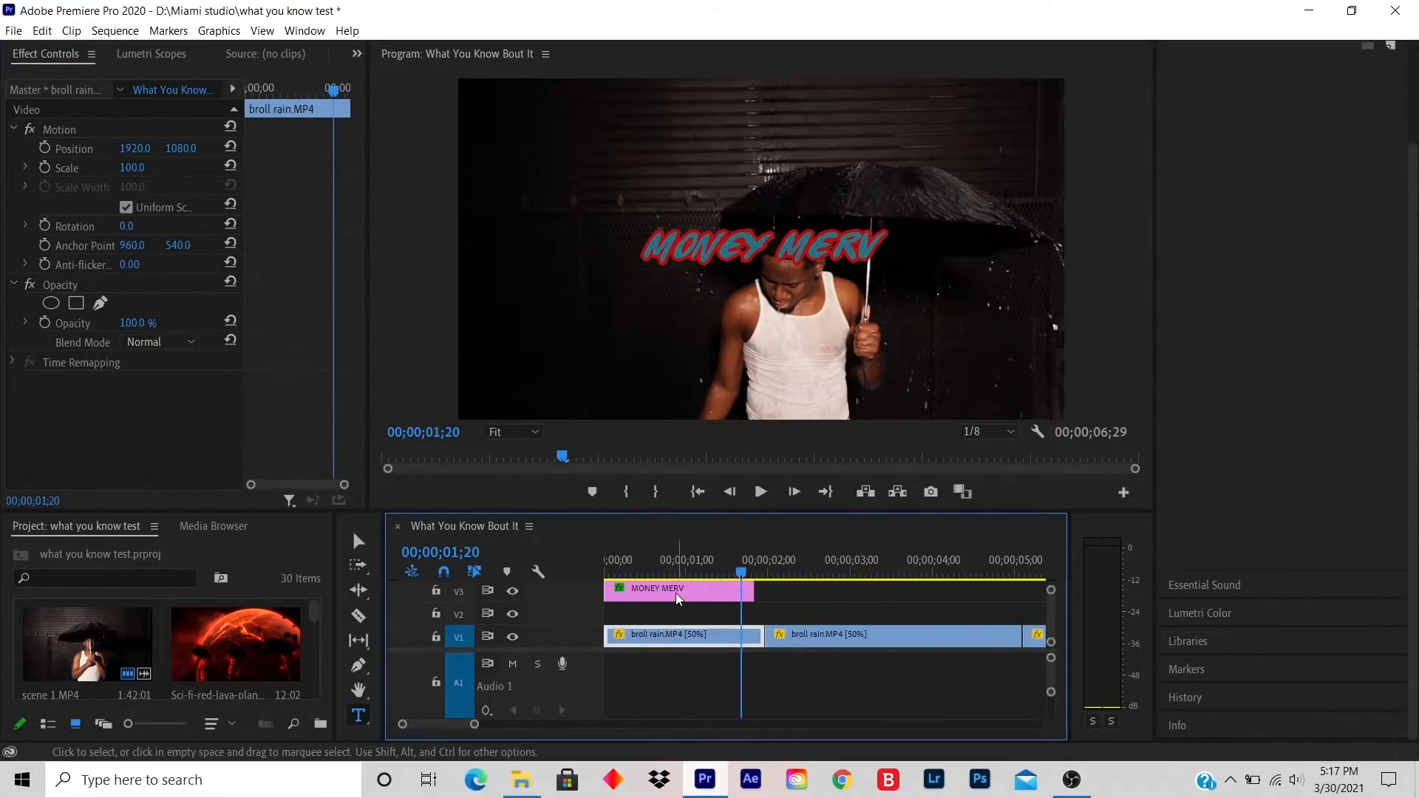
{"action": "left_click", "coordinate": [676, 589]}
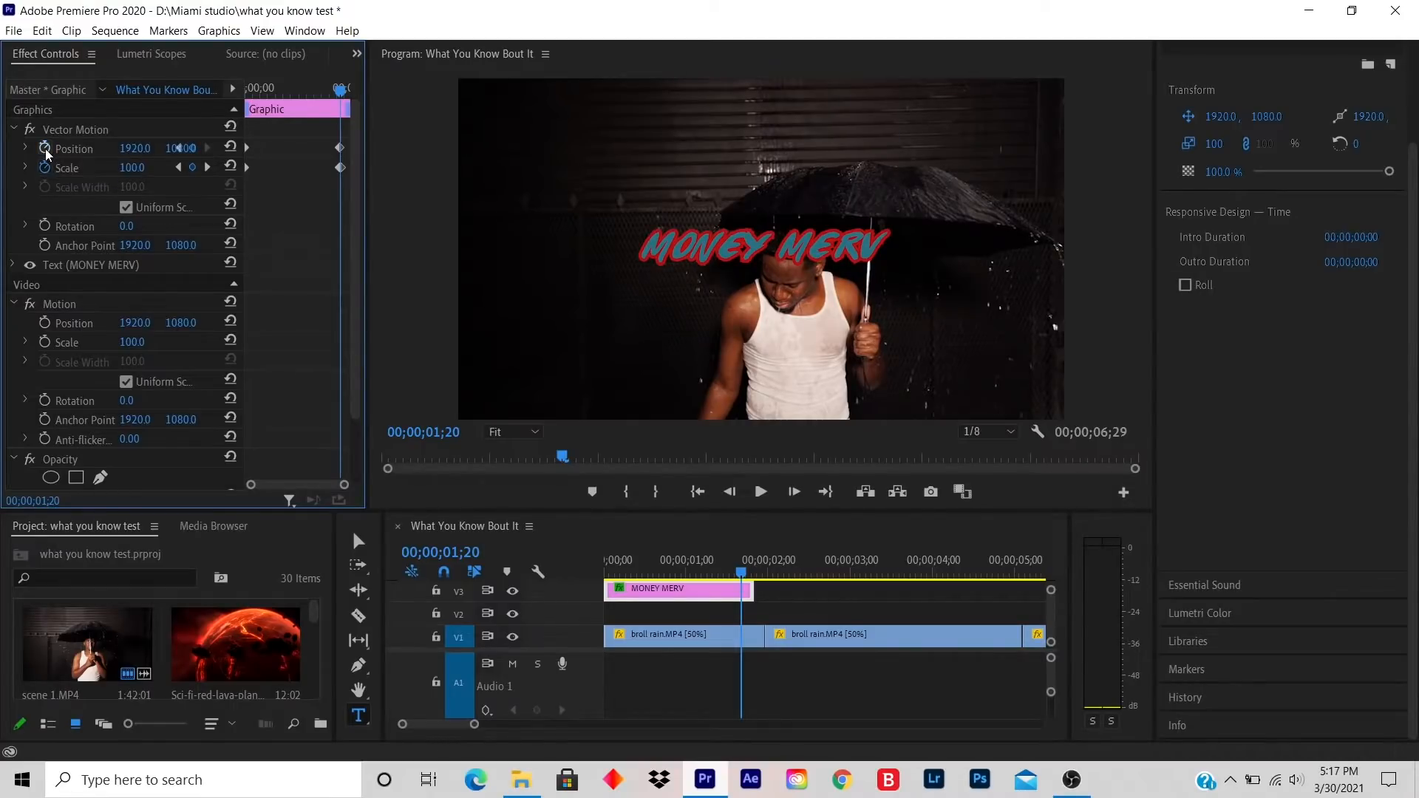
- Delete the title's Position and Scale keyframes, confirming both warnings
{"action": "left_click", "coordinate": [45, 150]}
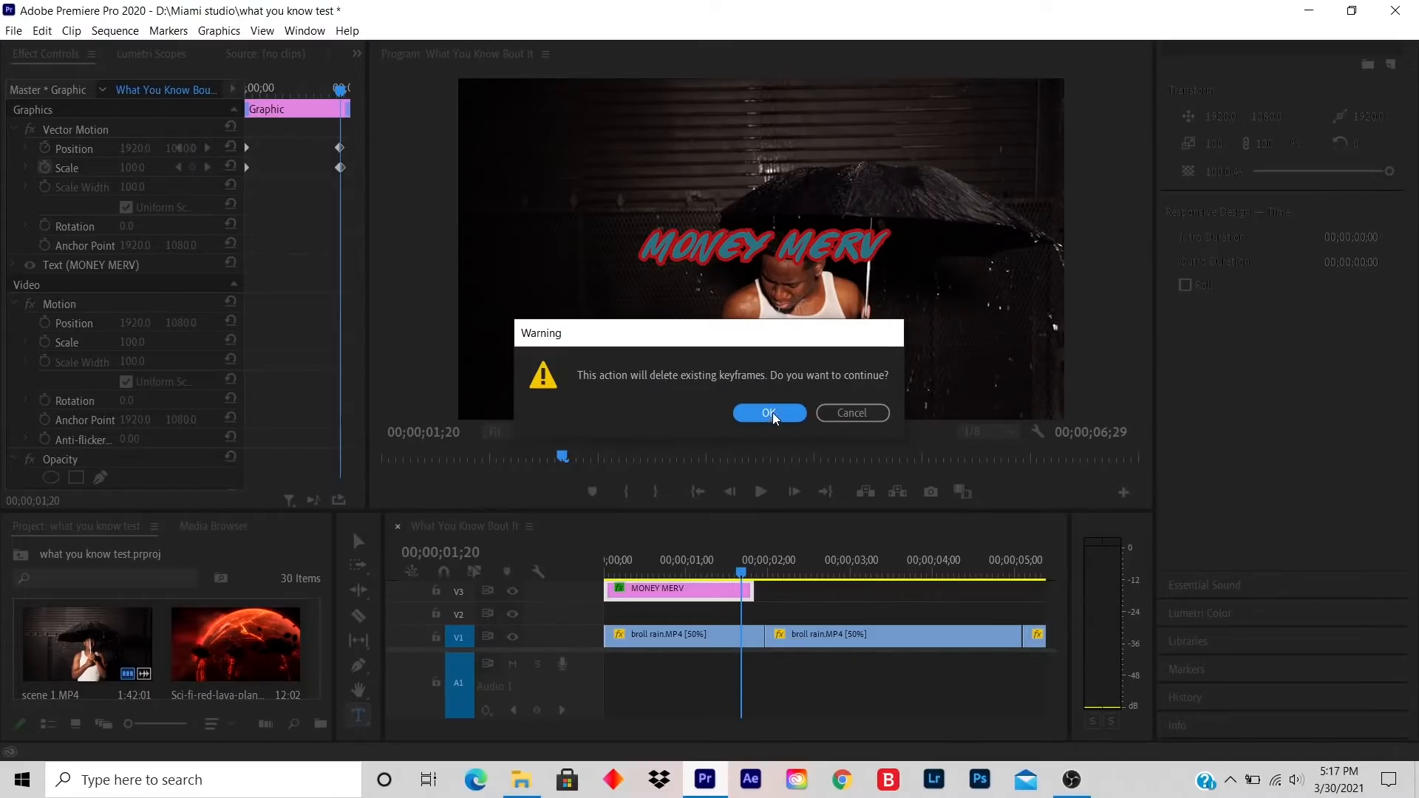
{"action": "left_click", "coordinate": [770, 414]}
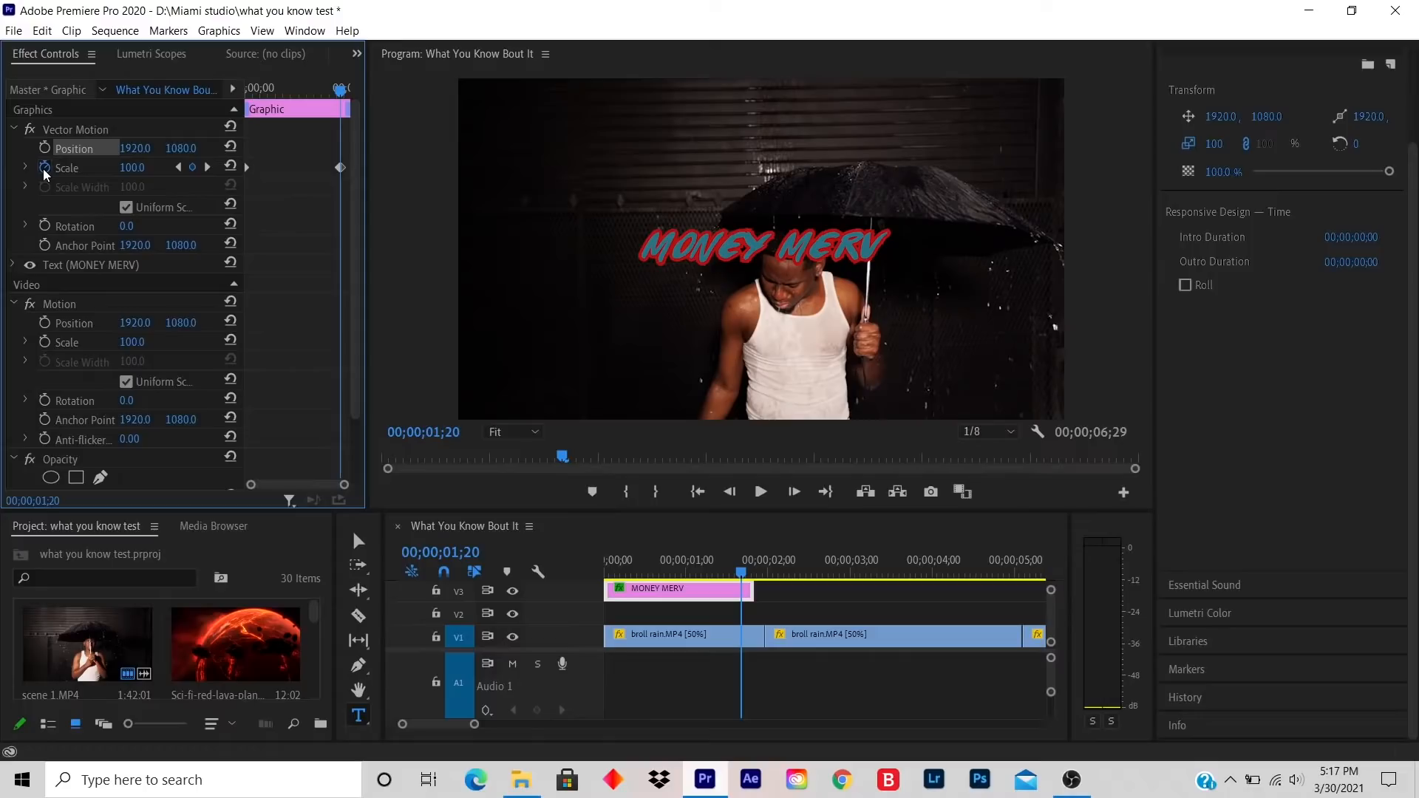
{"action": "left_click", "coordinate": [45, 168]}
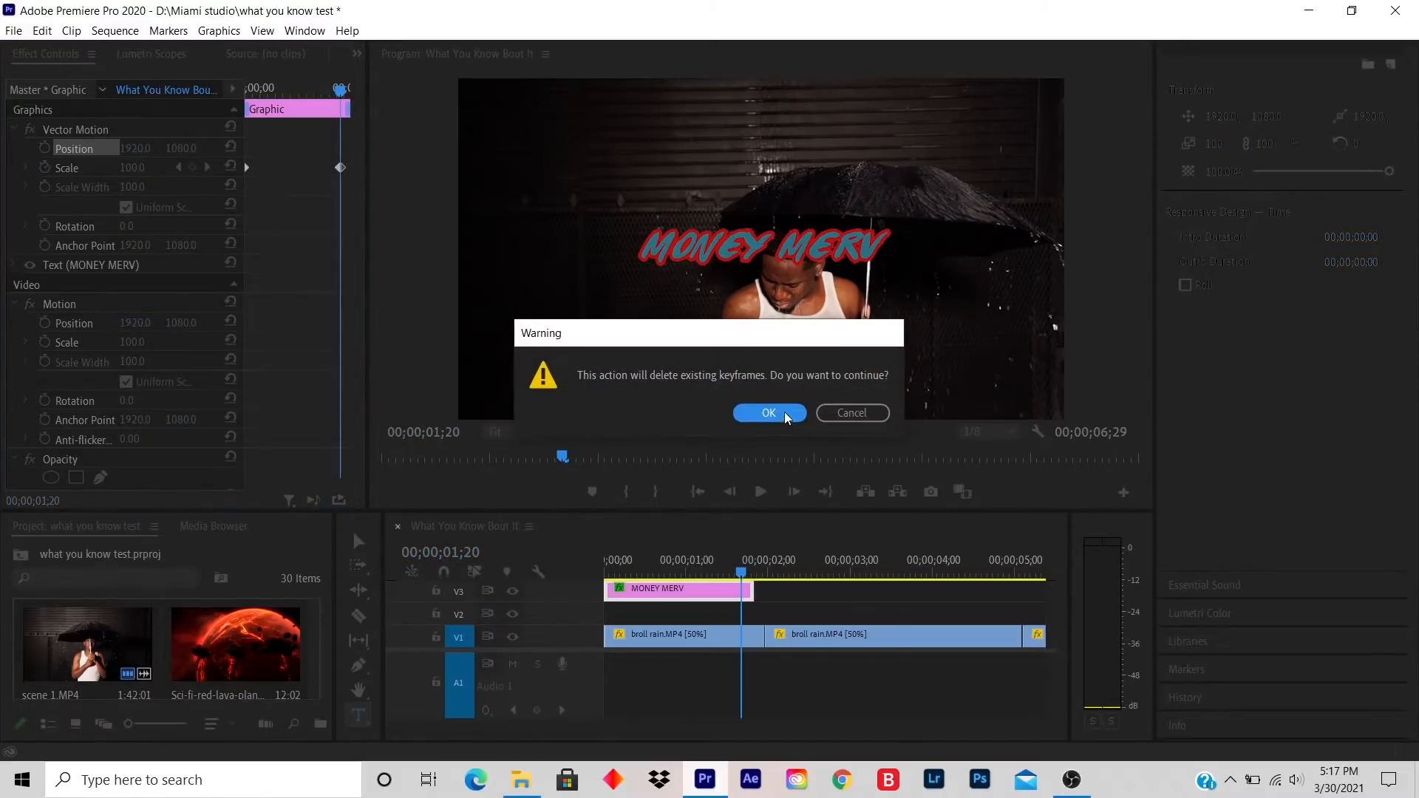
{"action": "left_click", "coordinate": [769, 413]}
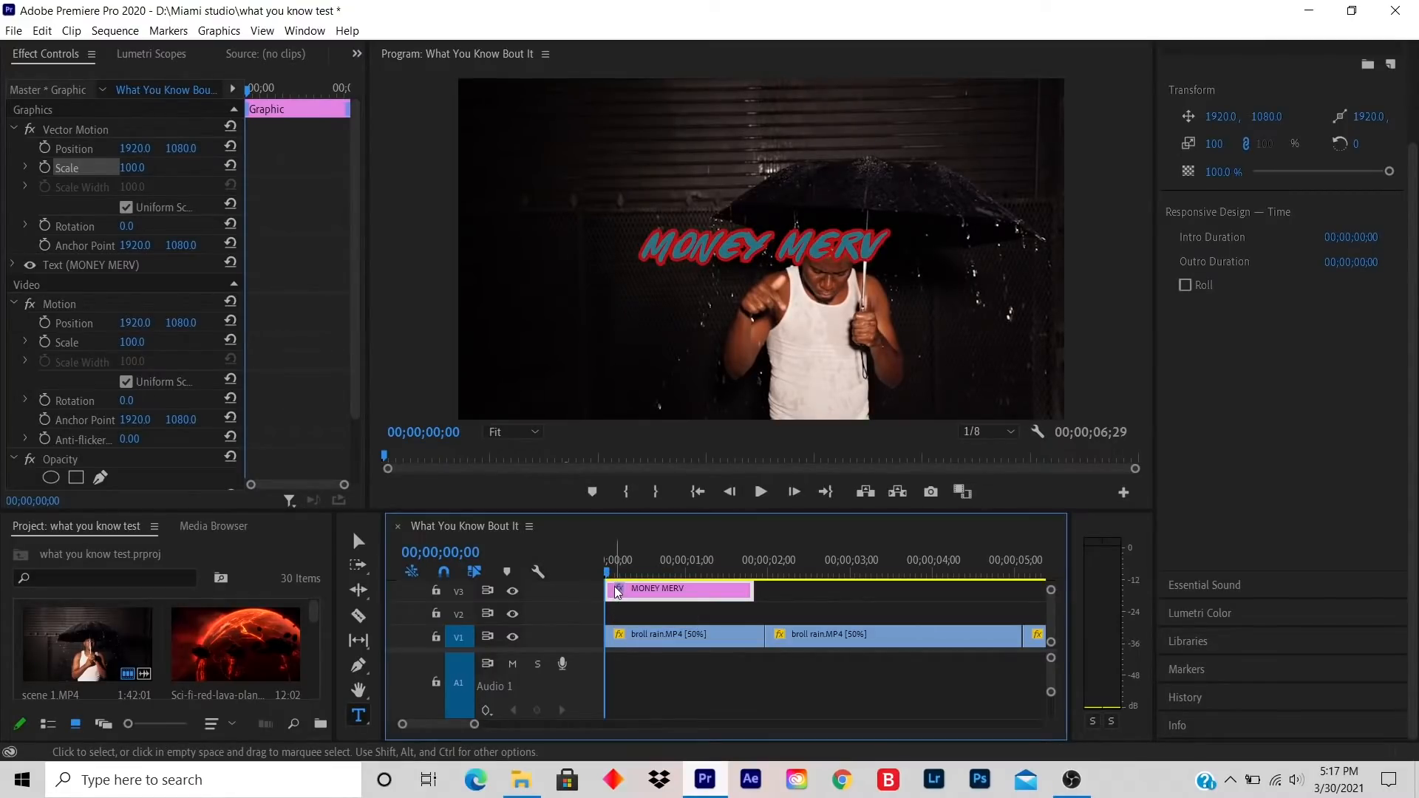
- Set Scale to 0.0, keyframe it at 0;00, and move the playhead to 1;20
{"action": "double_click", "coordinate": [132, 167]}
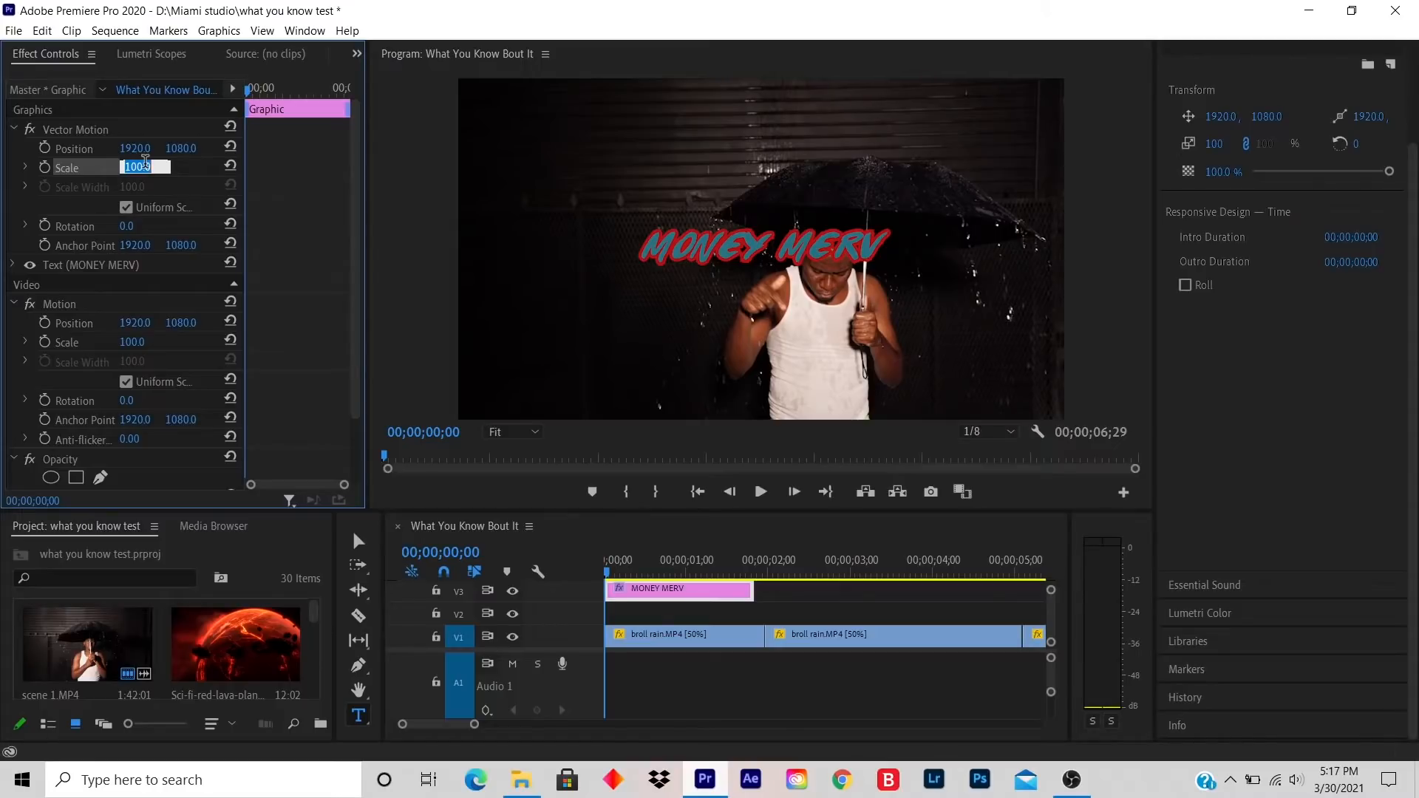
{"action": "type", "text": "0.0"}
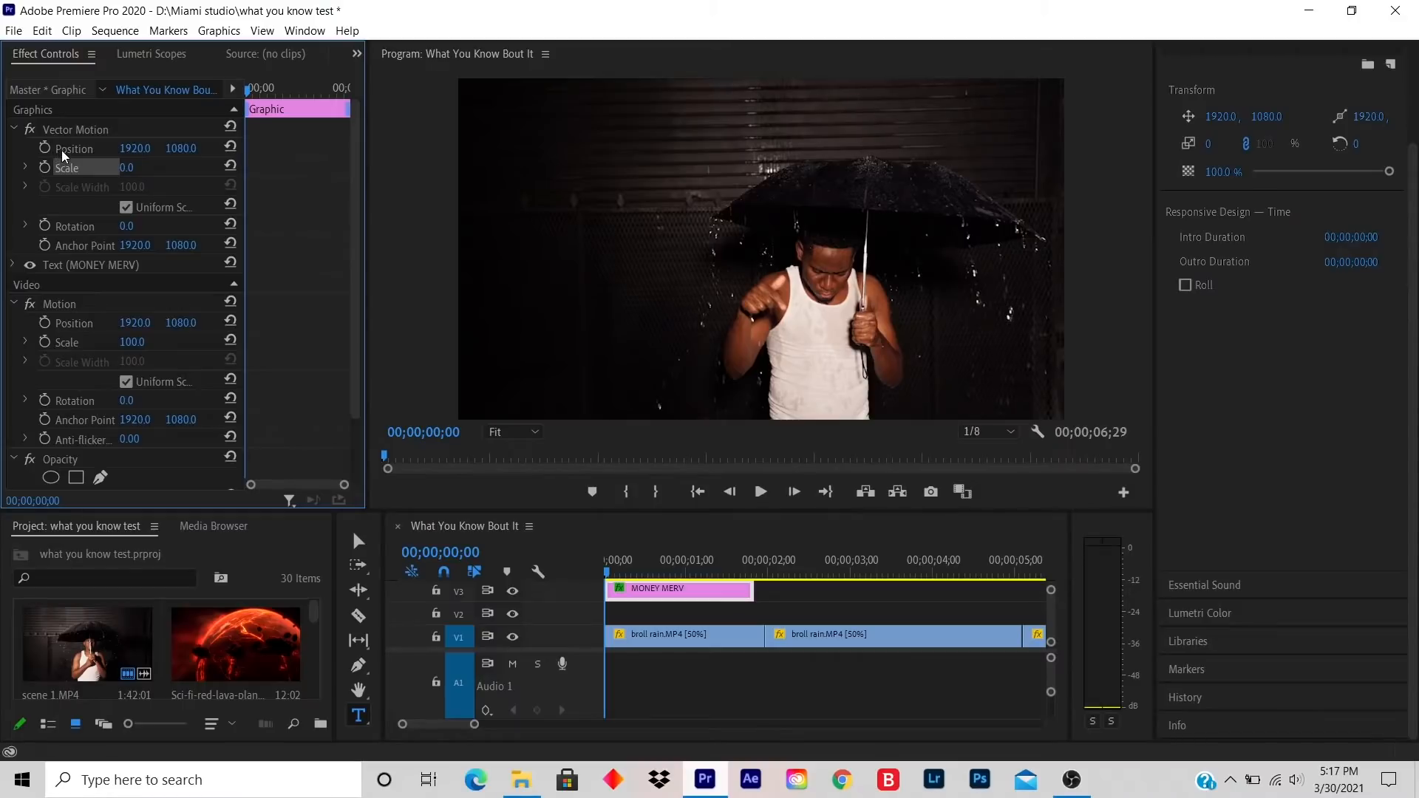
{"action": "left_click", "coordinate": [45, 149]}
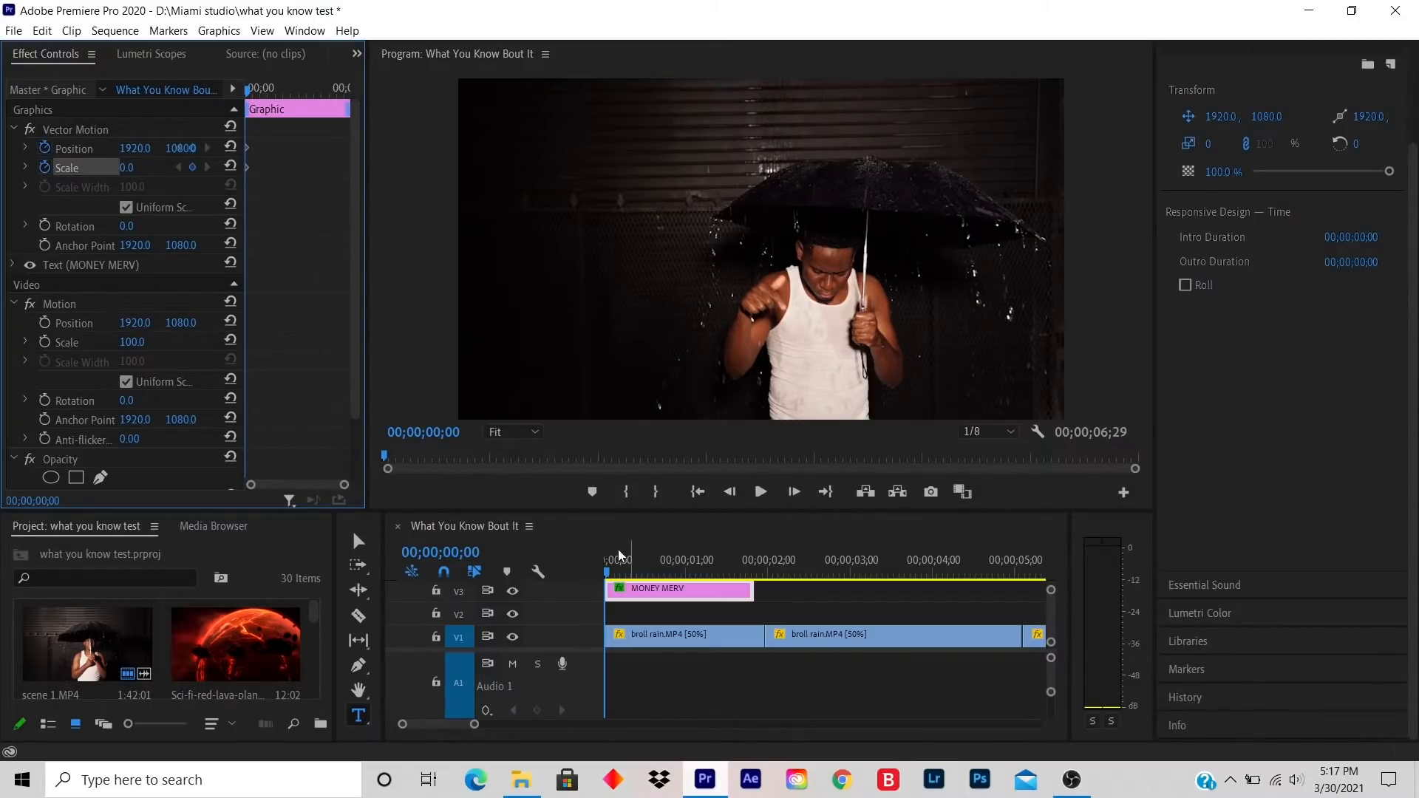
{"action": "left_click", "coordinate": [729, 571]}
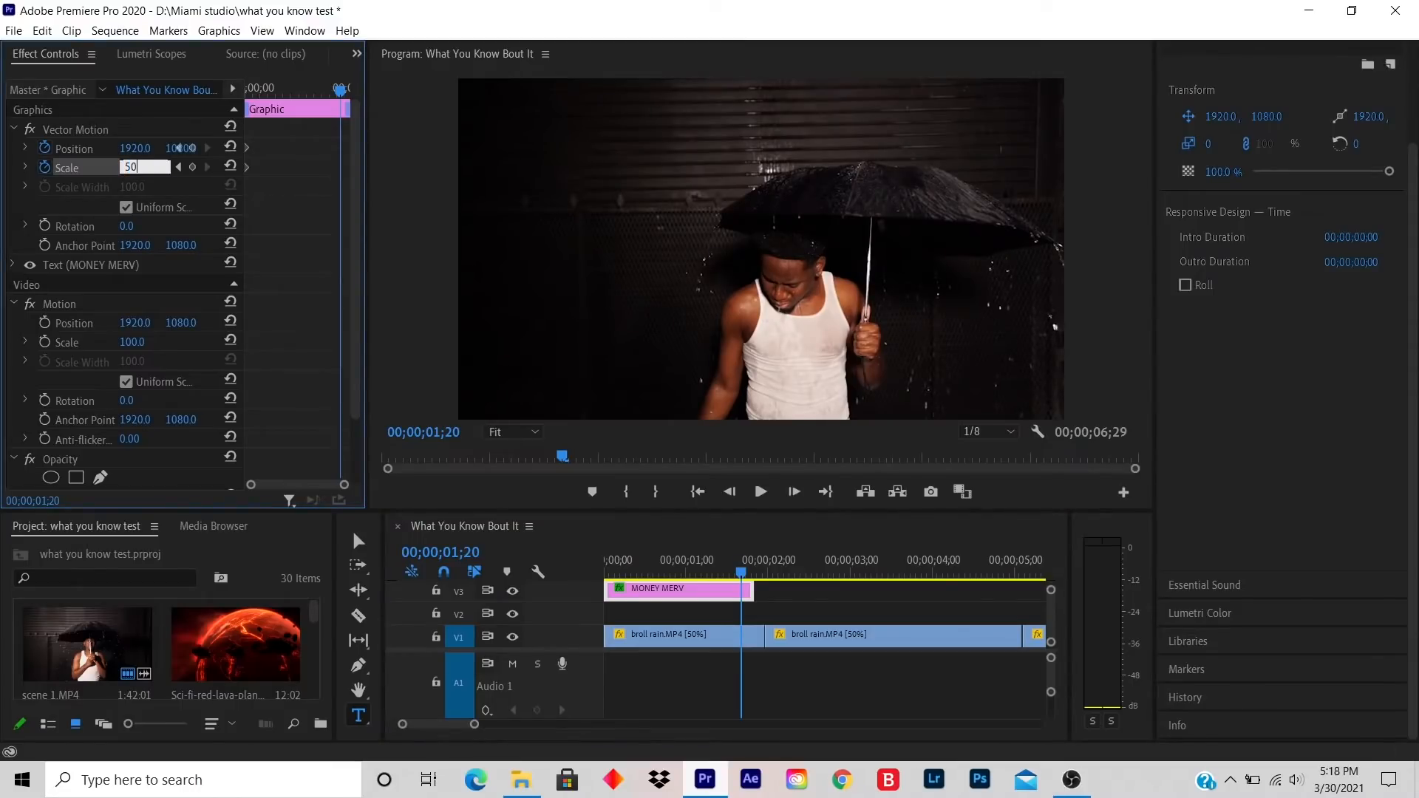
- At 1;20 enter Scale 500, then re-edit and scrub it to 235%
{"action": "type", "text": "500.0"}
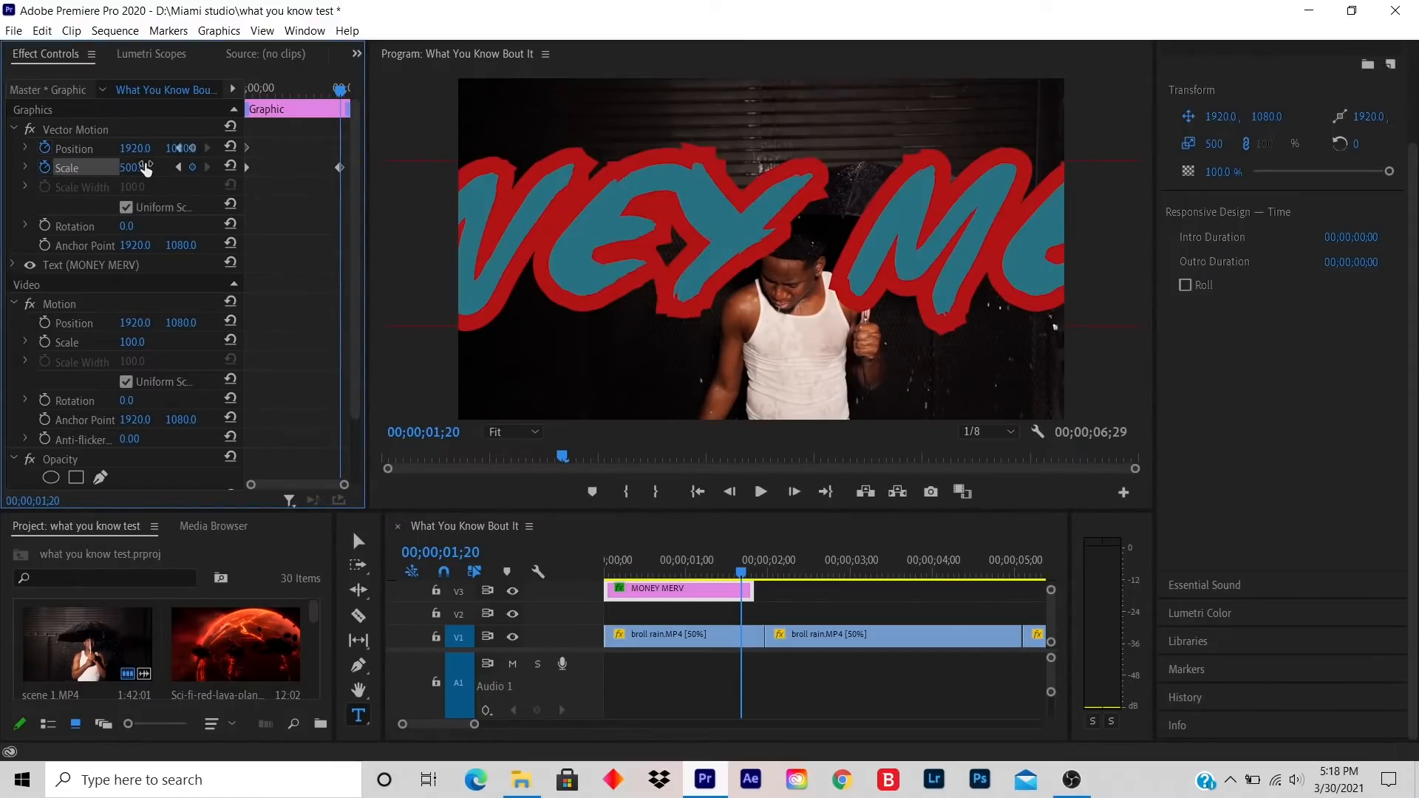
{"action": "double_click", "coordinate": [133, 166]}
{"action": "type", "text": "200"}
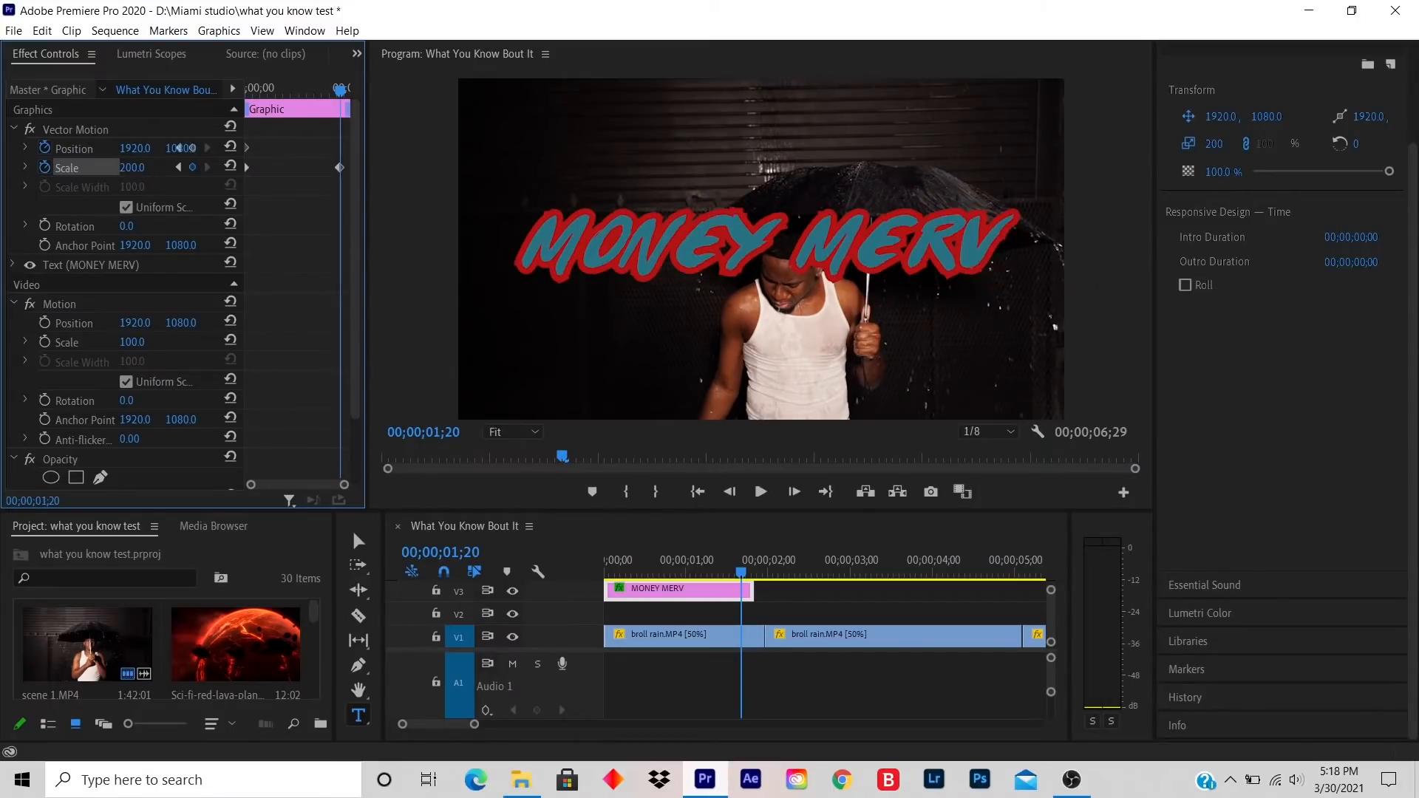
{"action": "left_click_drag", "start_coordinate": [131, 168], "coordinate": [145, 167]}
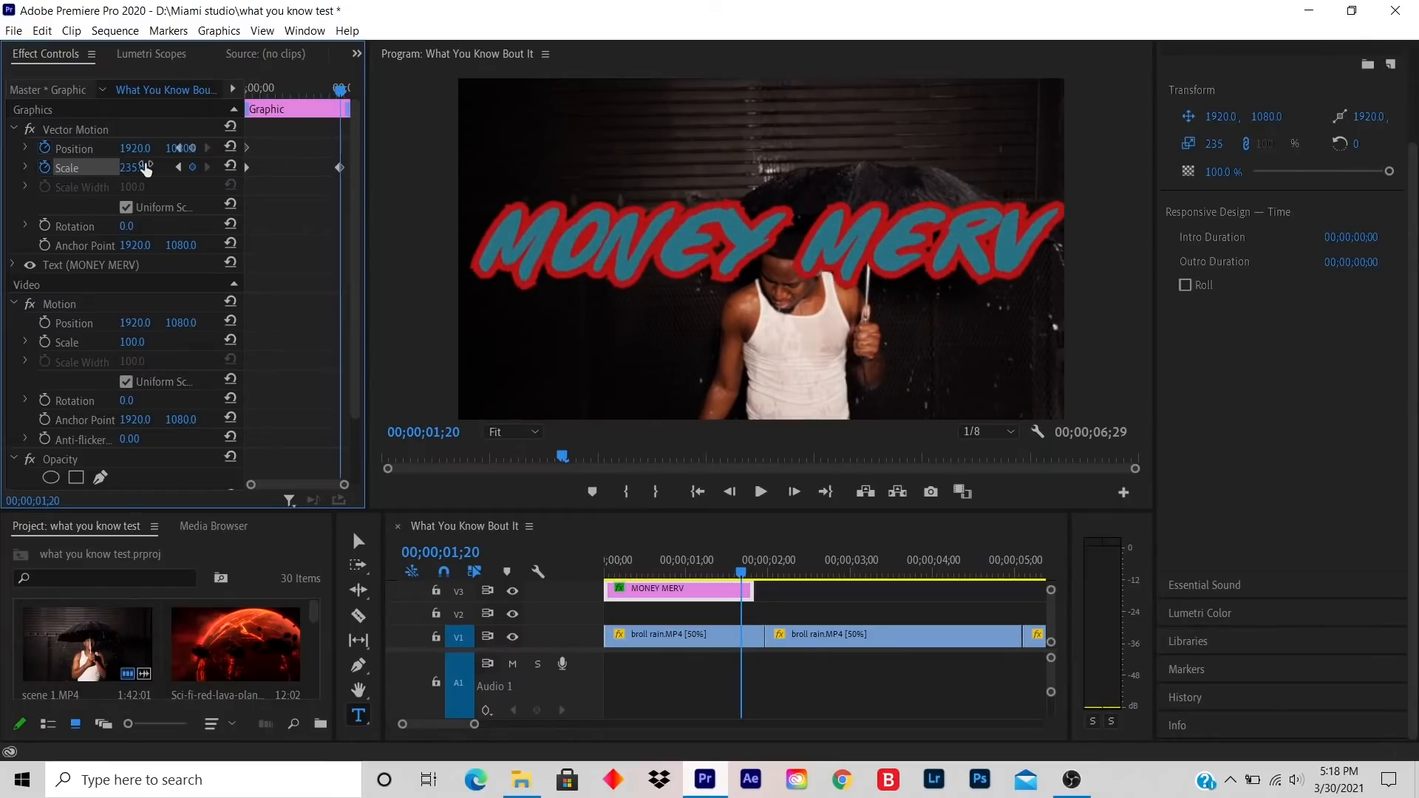